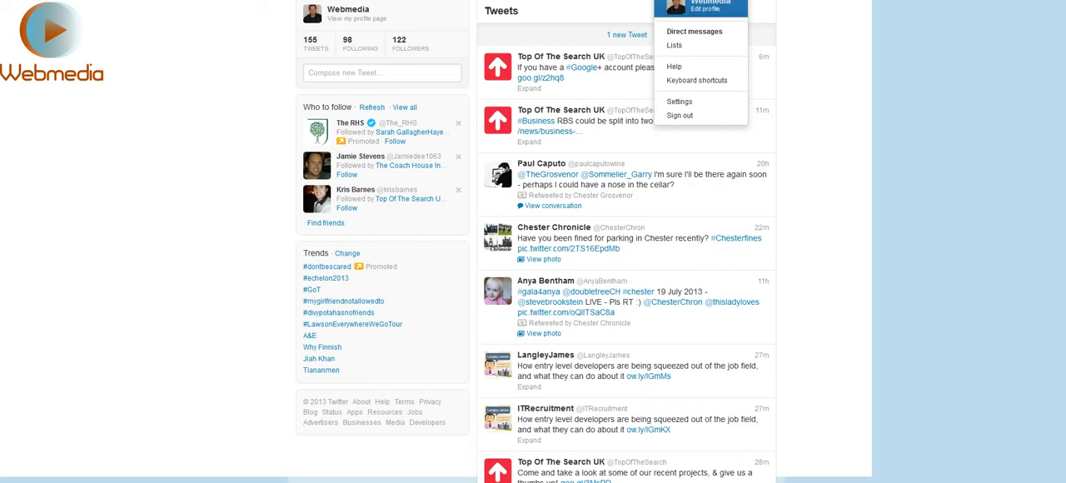
Go to Settings > Widgets and start a new timeline widget for the account.
{"action": "left_click", "coordinate": [680, 100]}
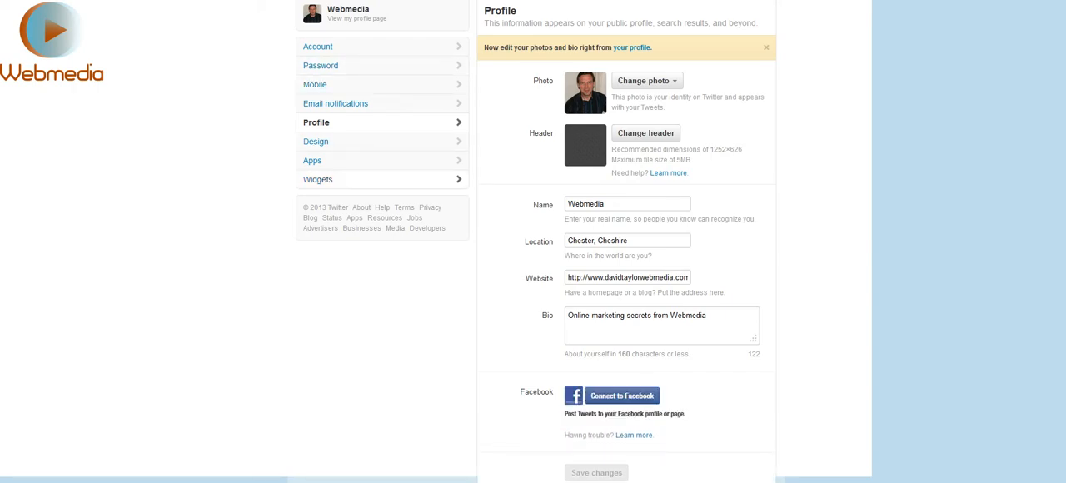
{"action": "left_click", "coordinate": [318, 180]}
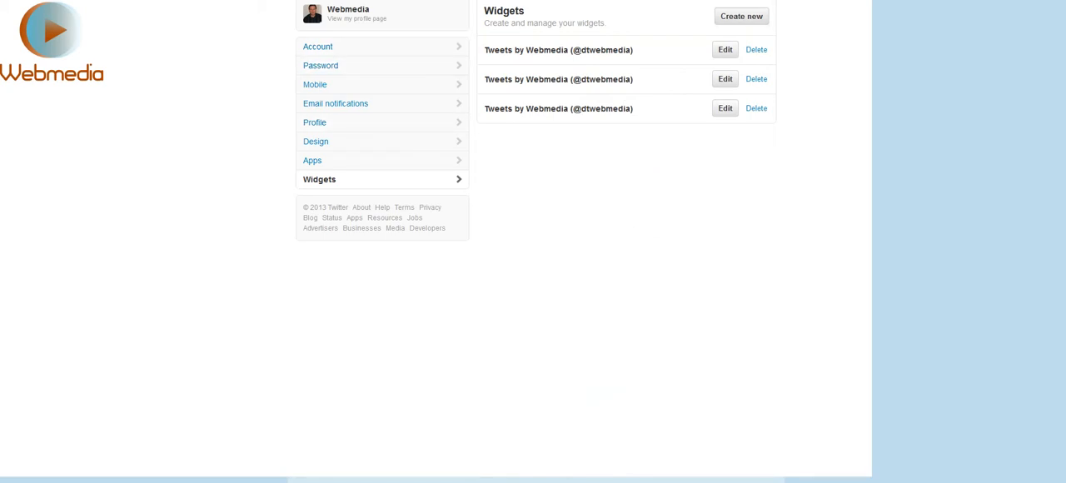
{"action": "left_click", "coordinate": [747, 16]}
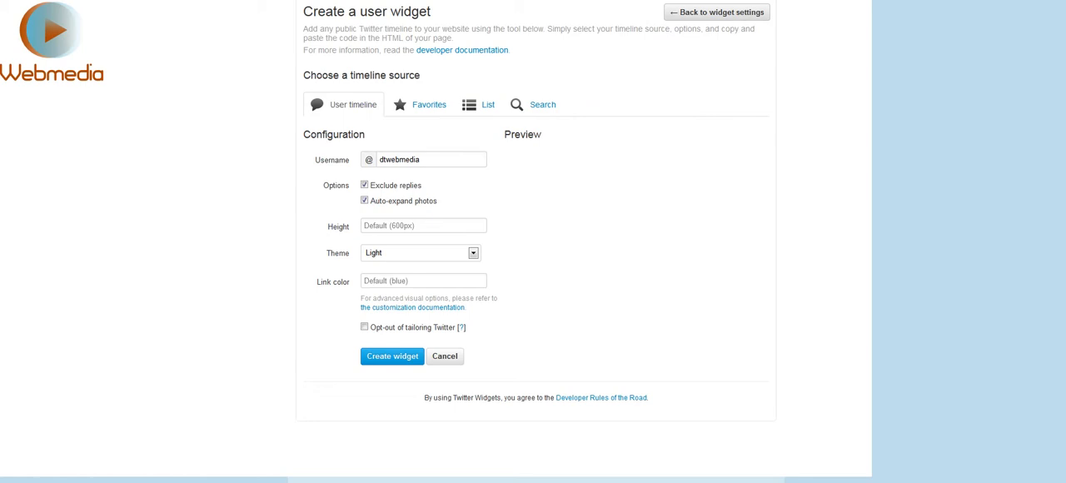
{"action": "left_click", "coordinate": [430, 160]}
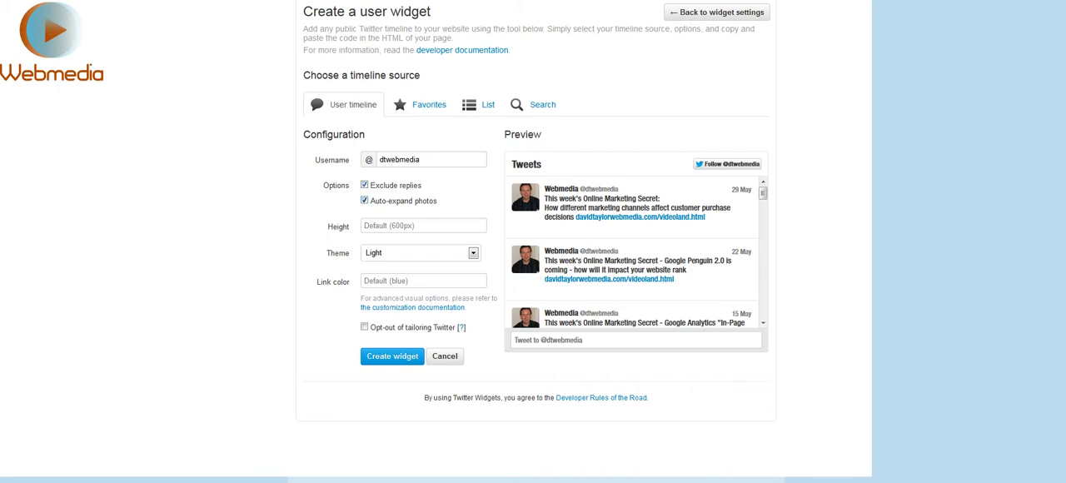
Uncheck Exclude replies, keep the Light theme, and create the widget.
{"action": "left_click", "coordinate": [364, 185]}
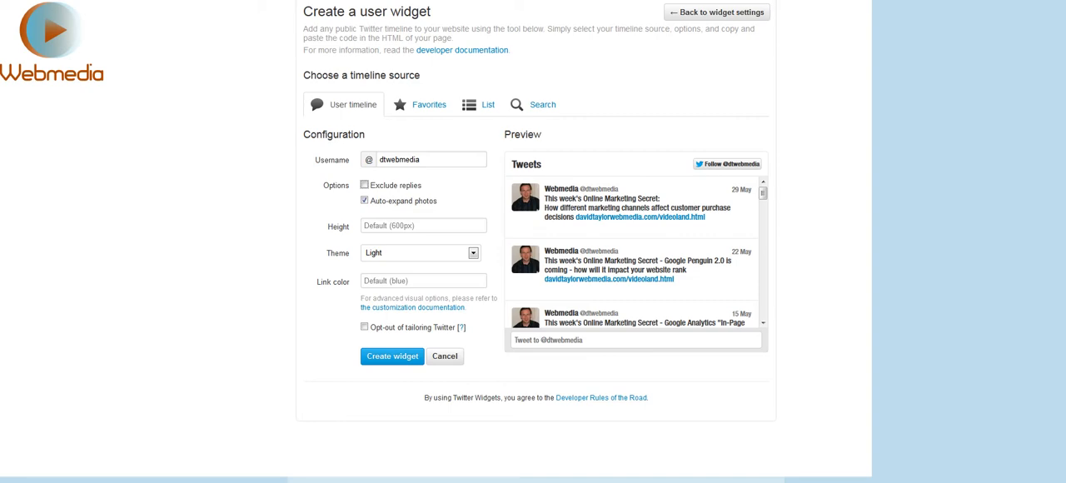
{"action": "left_click", "coordinate": [423, 226]}
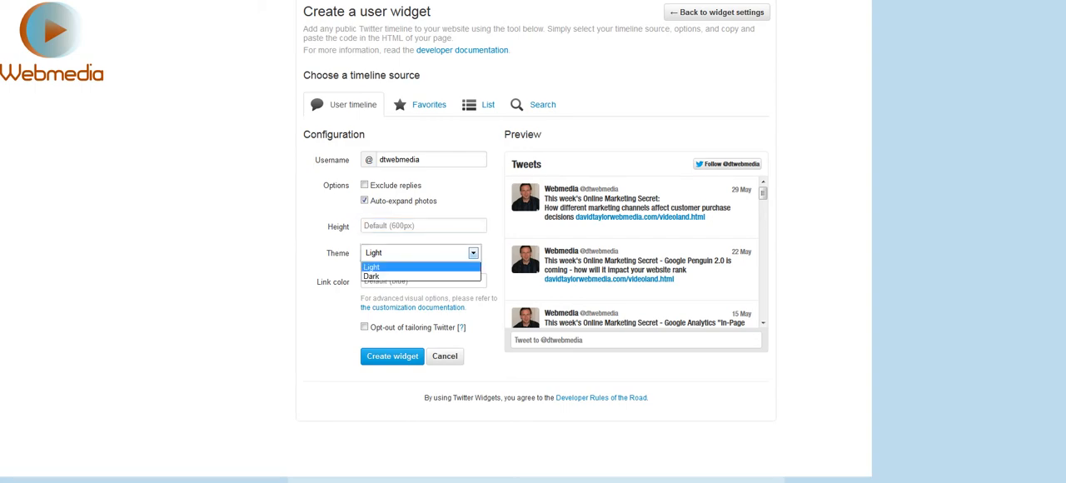
{"action": "left_click", "coordinate": [394, 266]}
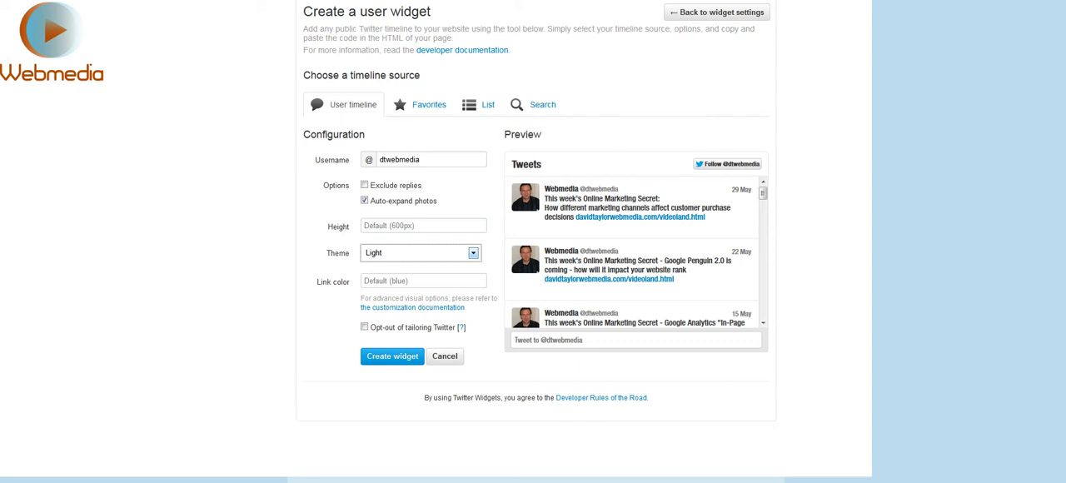
{"action": "mouse_move", "coordinate": [633, 275]}
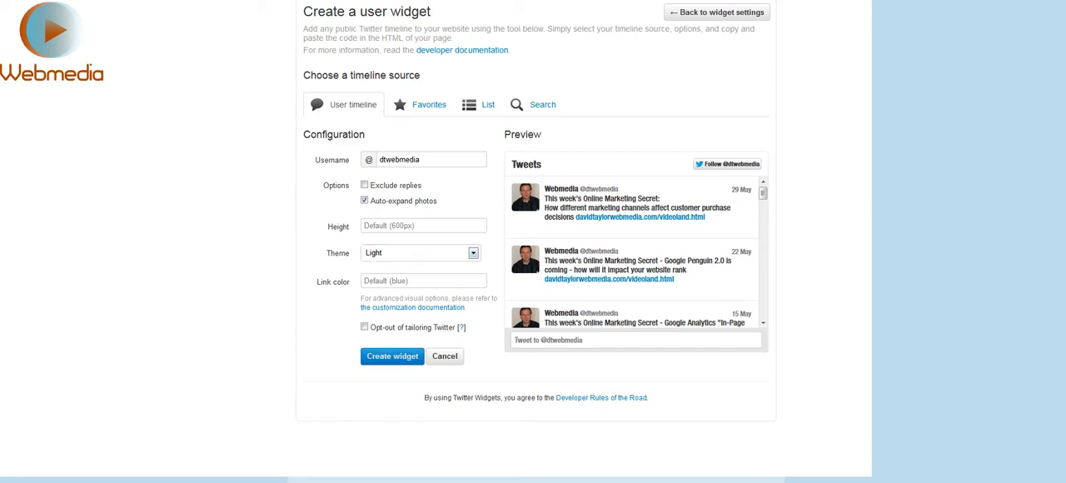
{"action": "left_click", "coordinate": [393, 357]}
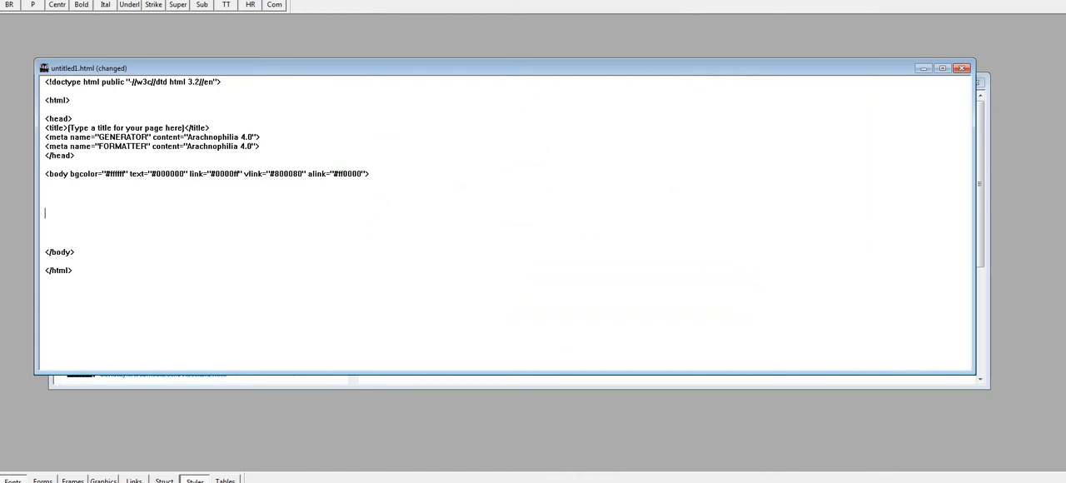
Paste the widget code inside the page's <body> section via the context menu.
{"action": "right_click", "coordinate": [45, 213]}
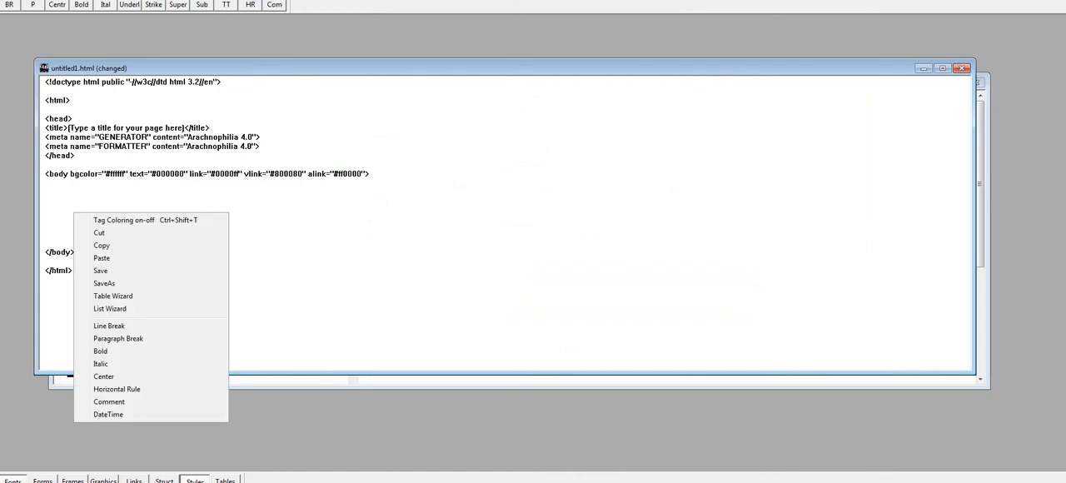
{"action": "mouse_move", "coordinate": [100, 245]}
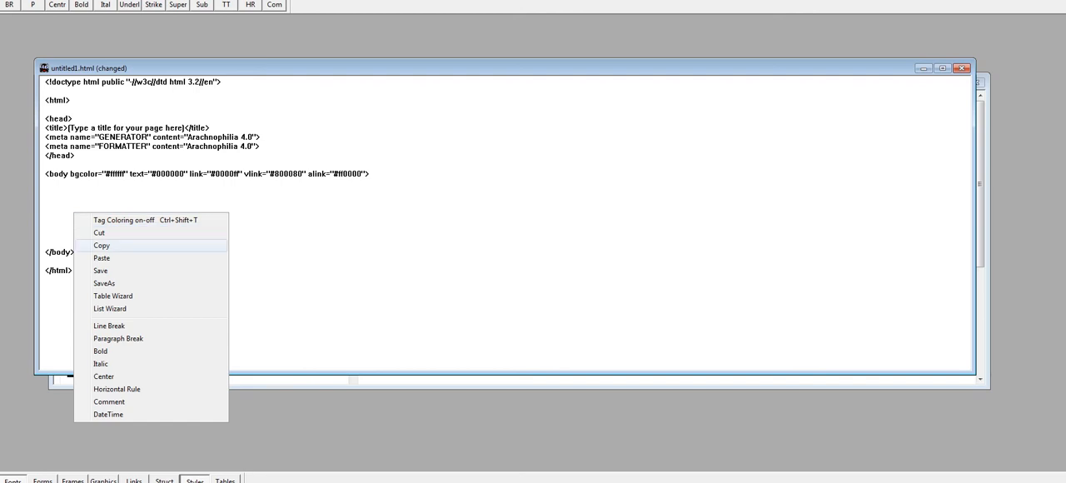
{"action": "left_click", "coordinate": [100, 256]}
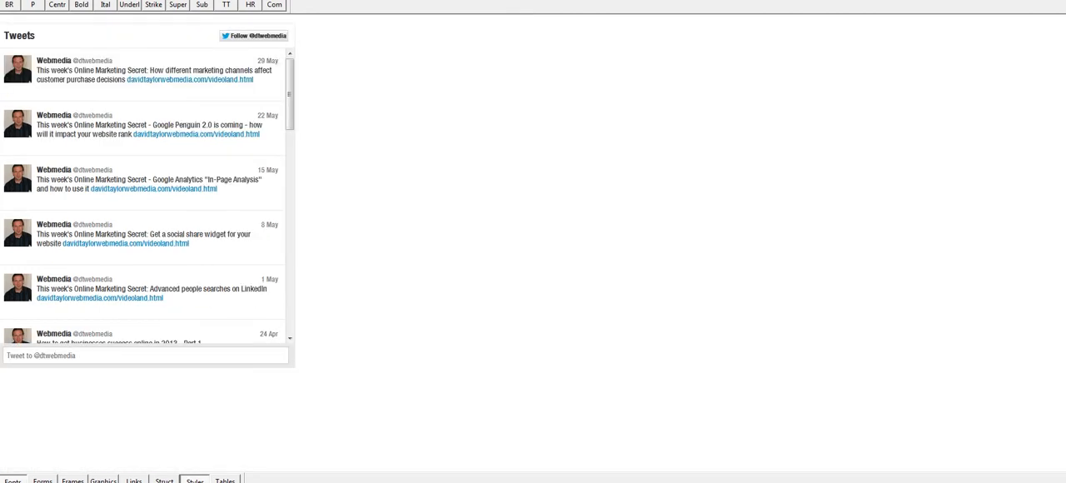
{"action": "scroll", "scroll_direction": "down", "scroll_amount": 3}
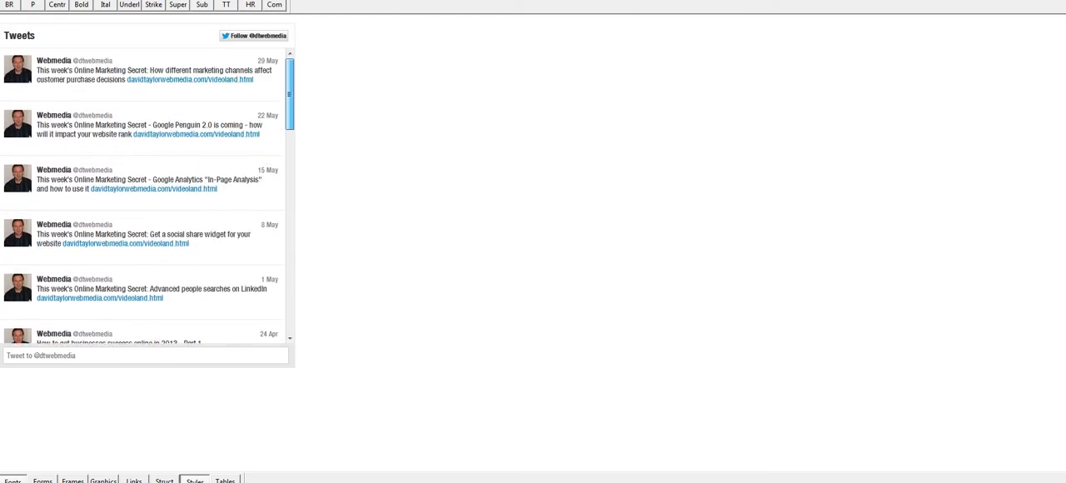
{"action": "scroll", "scroll_direction": "down", "scroll_amount": 3}
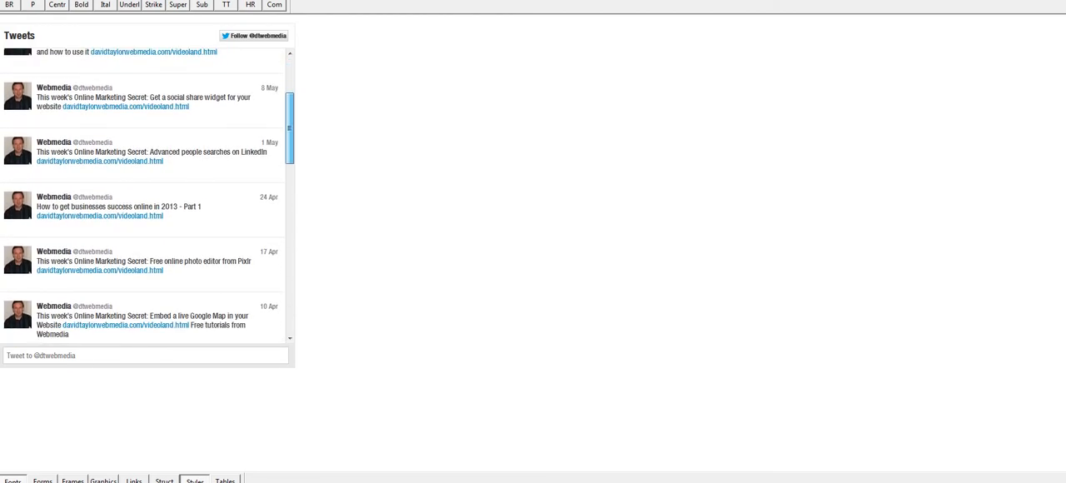
{"action": "scroll", "scroll_direction": "down", "scroll_amount": 3}
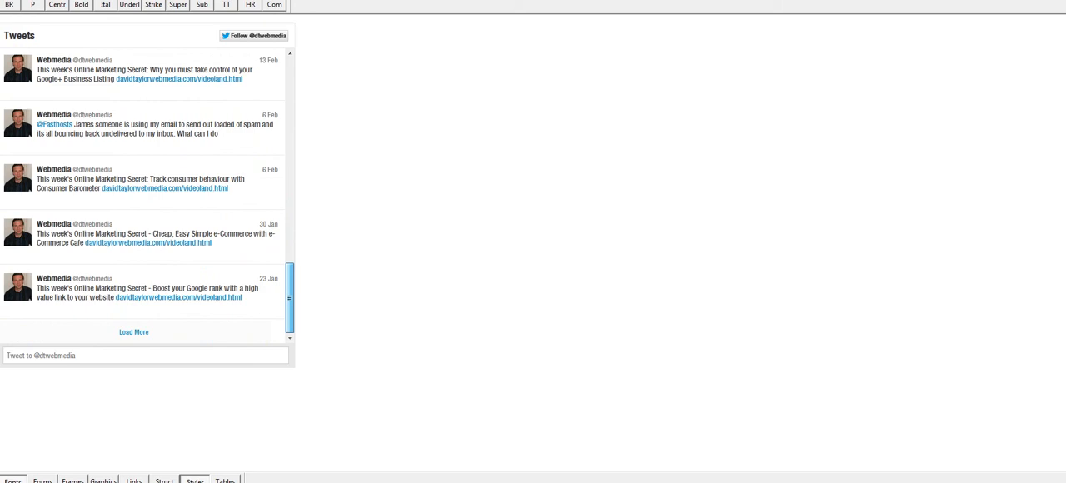